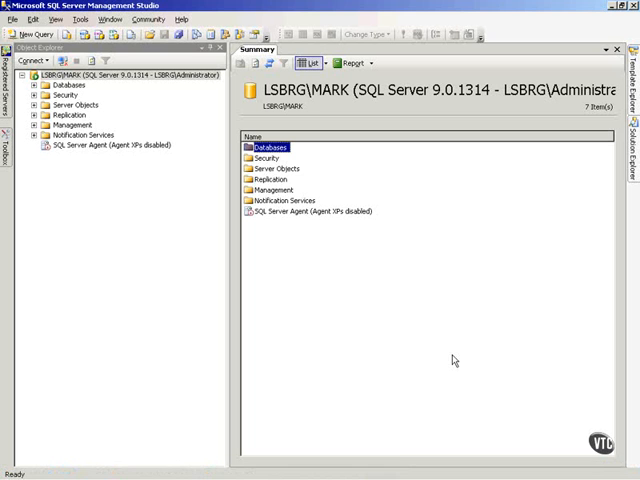
pyautogui.moveTo(123, 168)
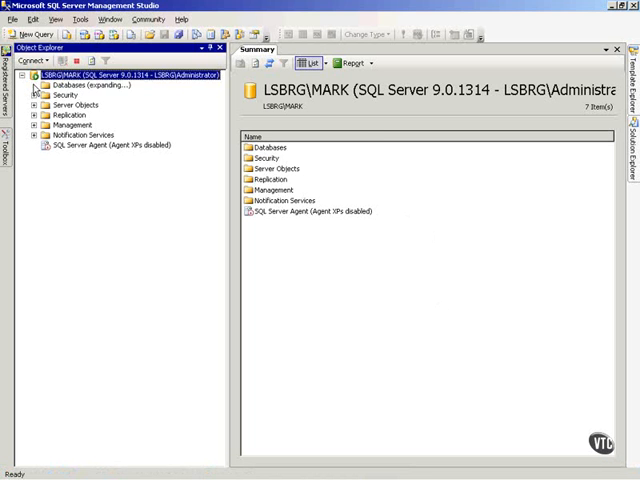
# - Expand the Sales database and its Security node to reach the Mark schema
pyautogui.click(35, 85)
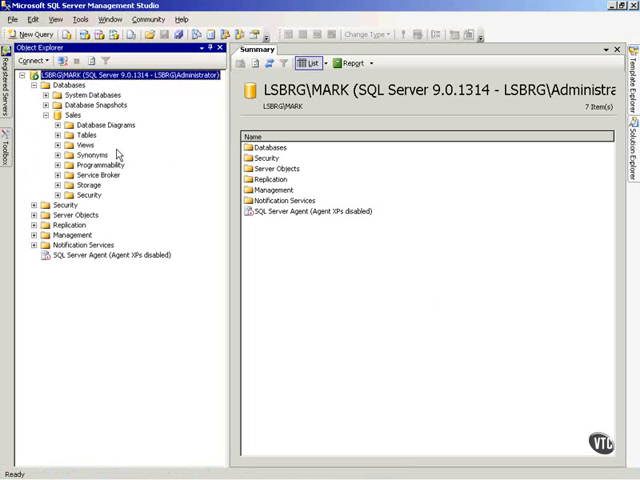
pyautogui.click(36, 194)
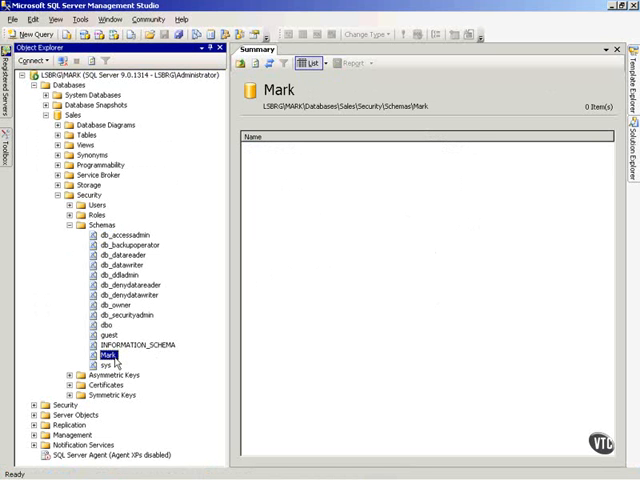
# - Open the Mark schema's Properties on the Permissions page
pyautogui.rightClick(106, 355)
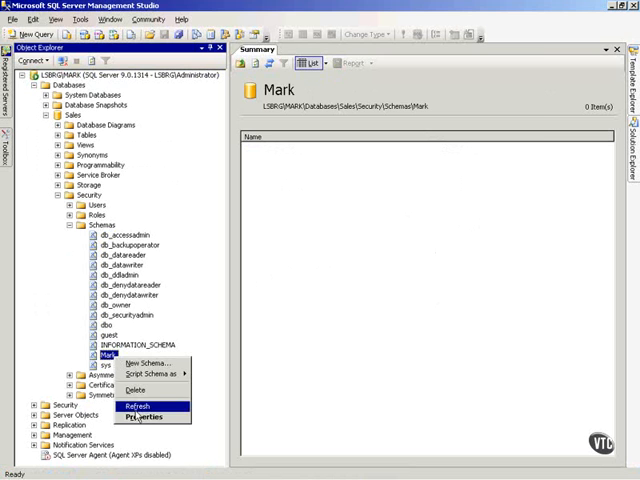
pyautogui.click(144, 416)
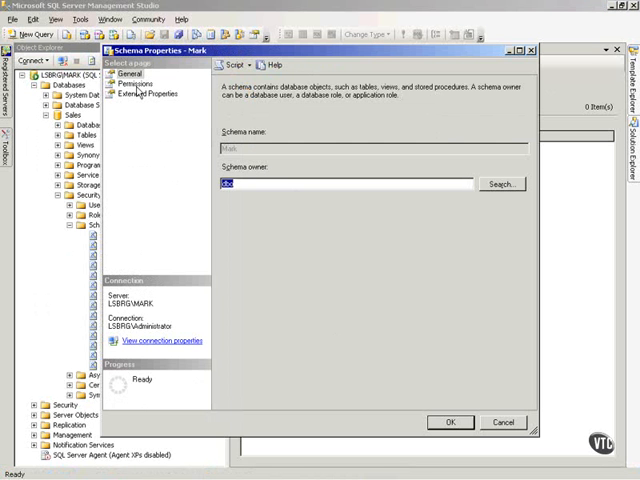
pyautogui.click(134, 84)
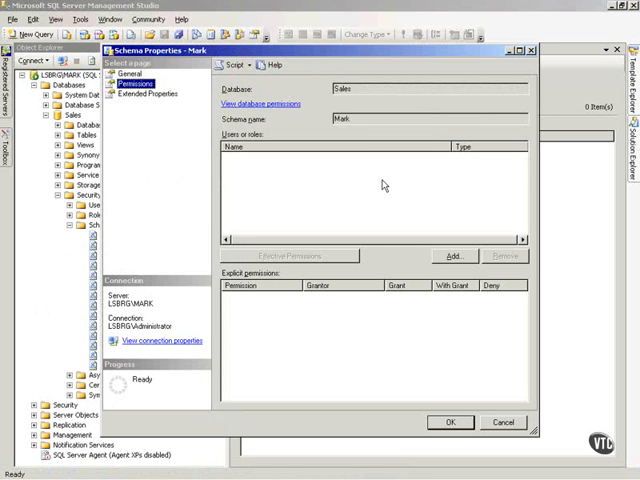
pyautogui.moveTo(351, 334)
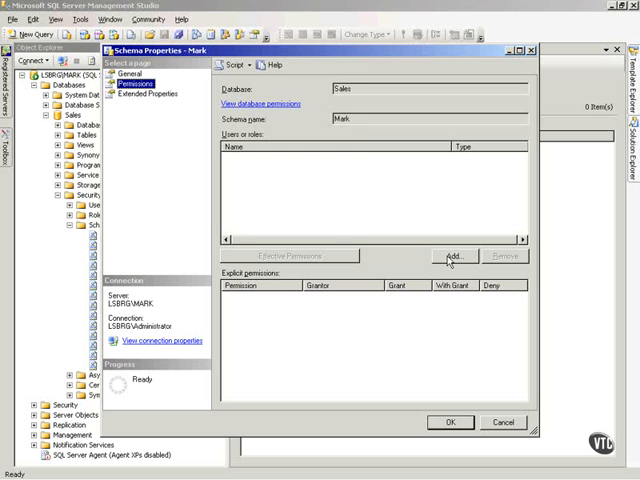
# - Add user Frank to the schema's permissions list
pyautogui.click(452, 255)
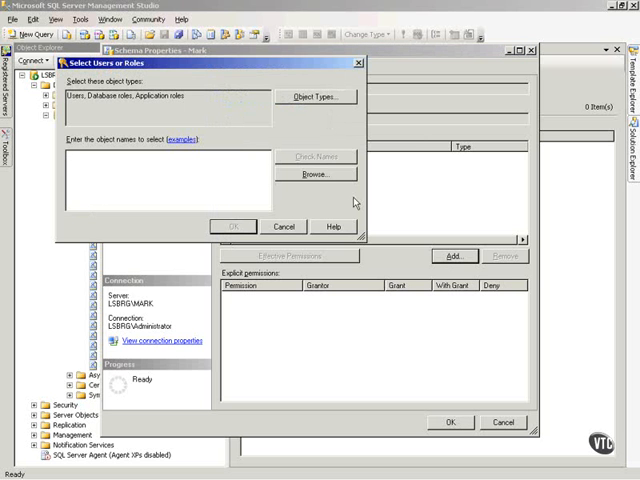
pyautogui.click(315, 174)
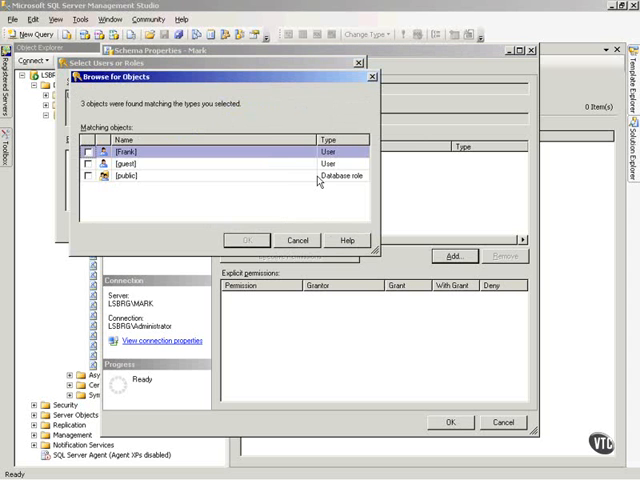
pyautogui.click(89, 151)
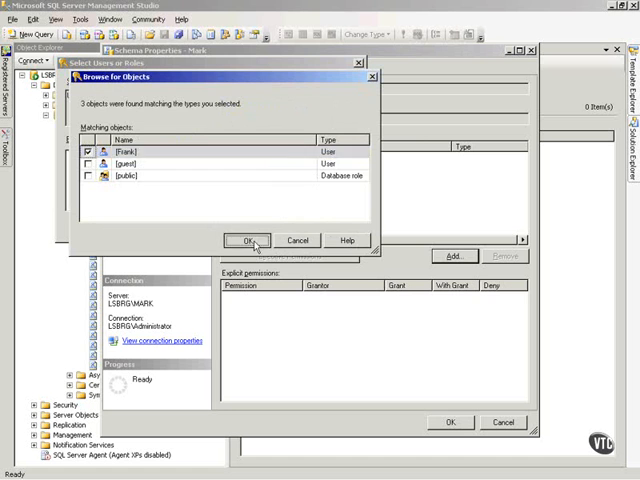
pyautogui.click(253, 240)
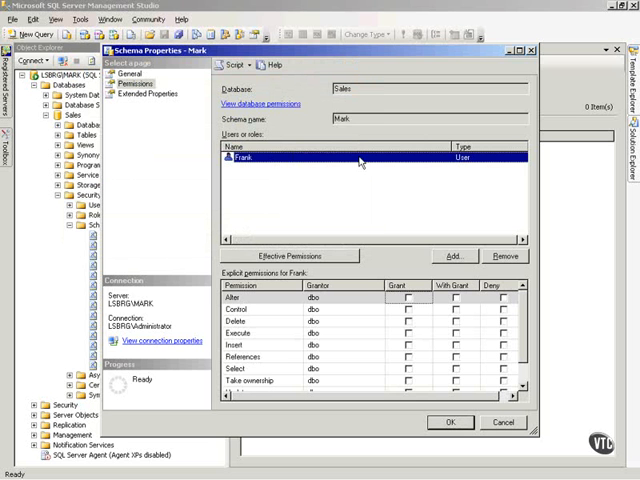
pyautogui.moveTo(397, 362)
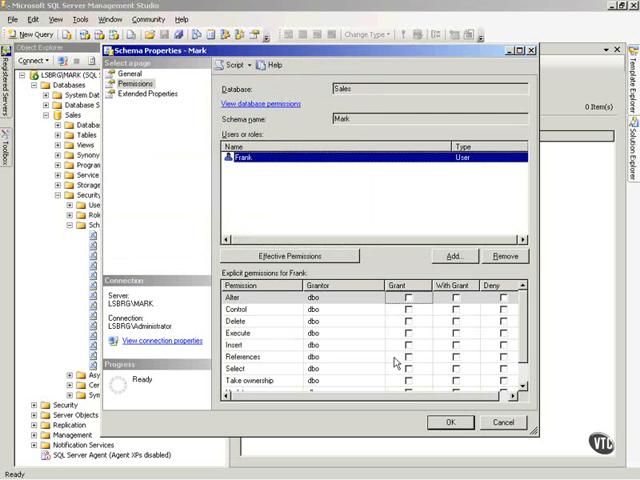
pyautogui.moveTo(235, 373)
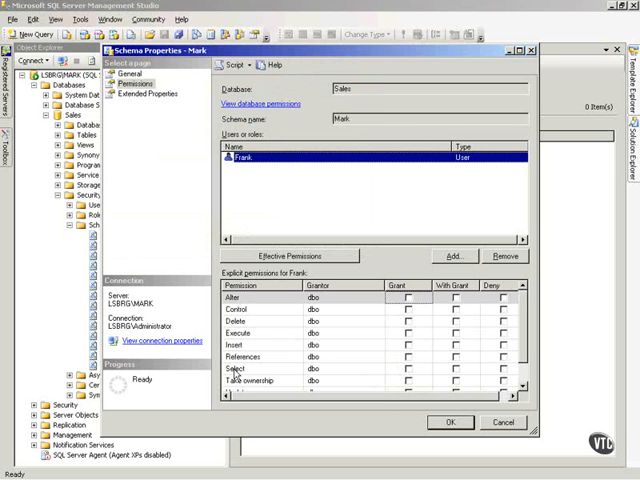
# - Grant Frank Select on the Mark schema and save the properties
pyautogui.click(408, 369)
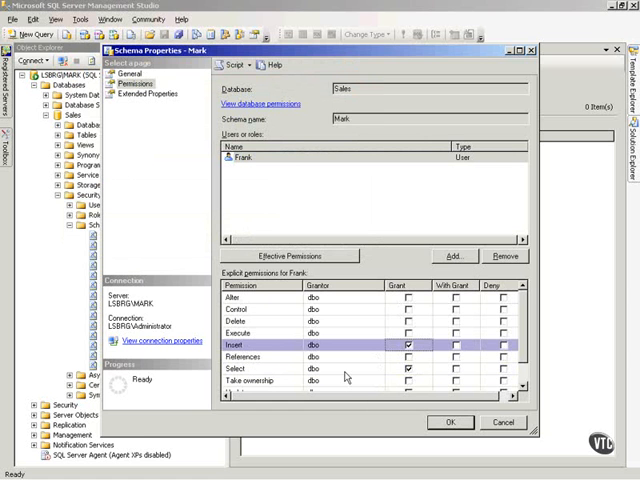
pyautogui.moveTo(343, 375)
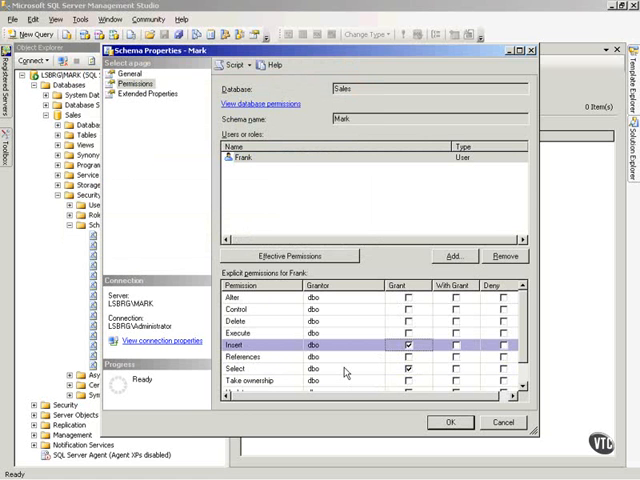
pyautogui.click(450, 421)
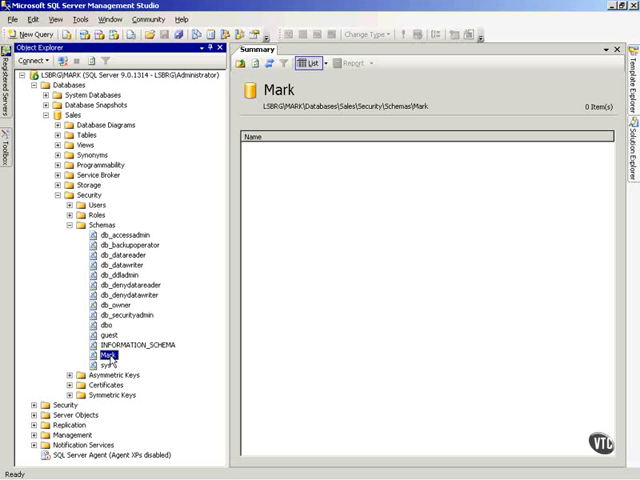
# - Reopen Mark's permissions and view Frank's effective permissions to confirm Insert and Select
pyautogui.rightClick(103, 355)
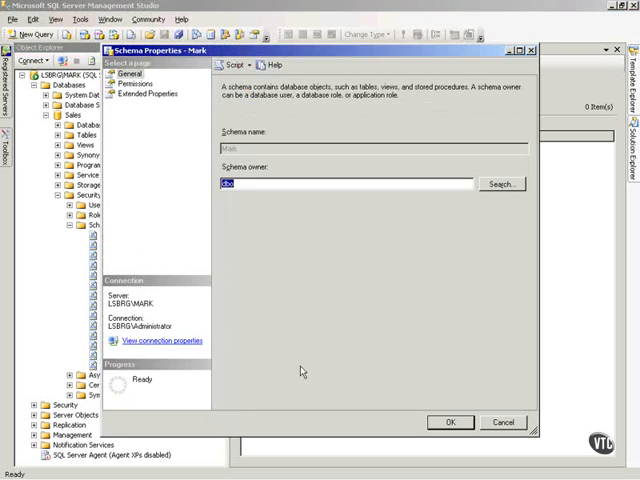
pyautogui.click(135, 84)
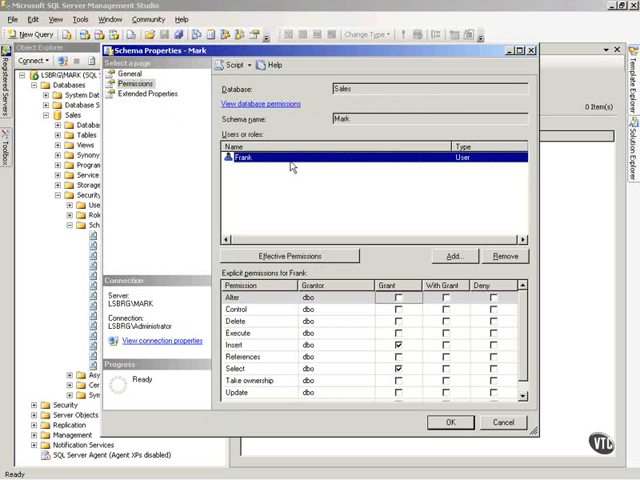
pyautogui.moveTo(310, 262)
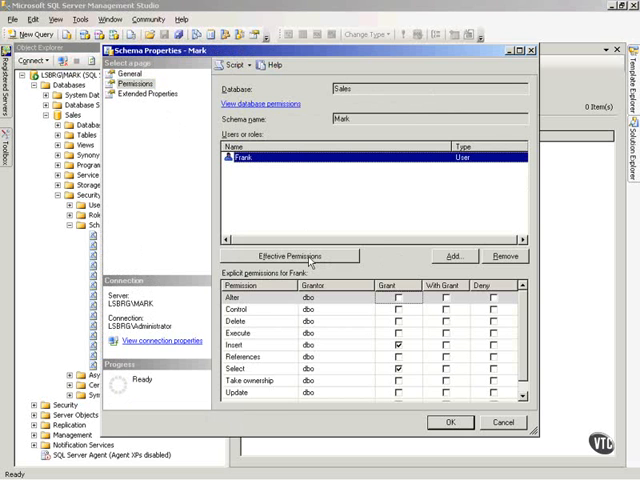
pyautogui.click(293, 256)
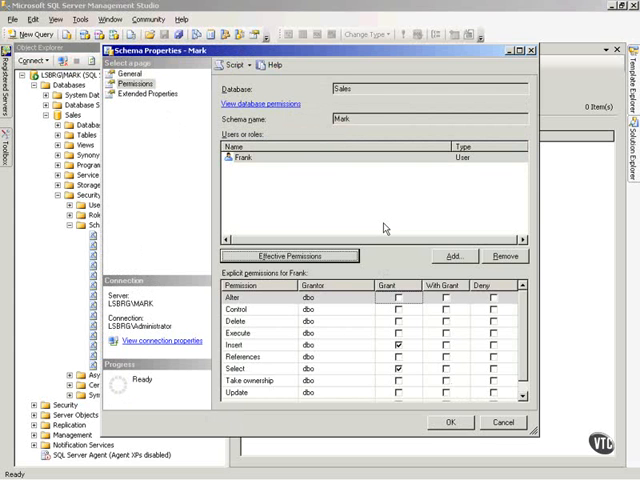
pyautogui.moveTo(388, 357)
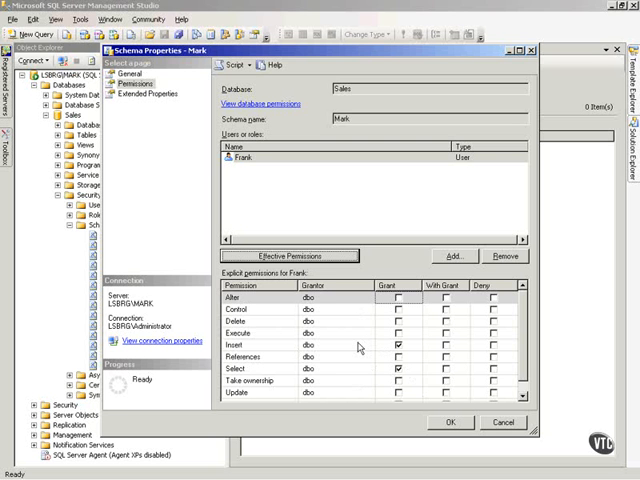
pyautogui.moveTo(398, 297)
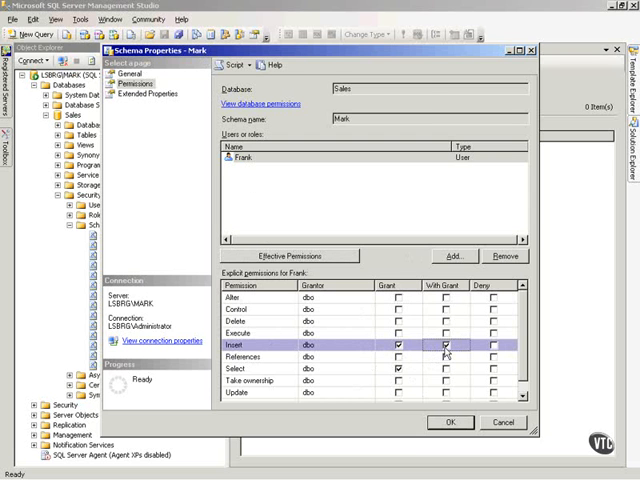
pyautogui.click(446, 345)
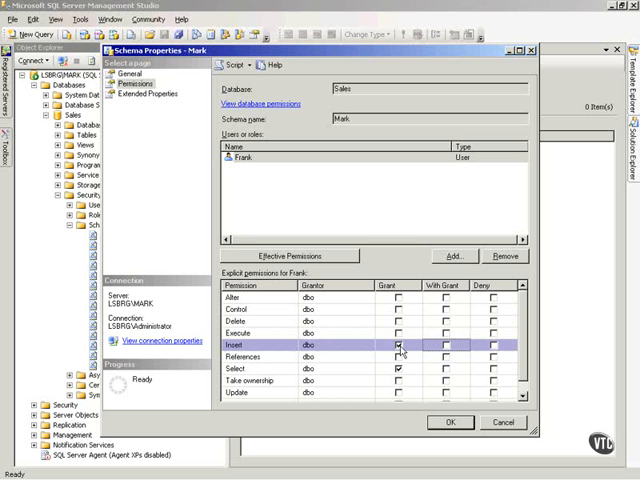
pyautogui.moveTo(399, 354)
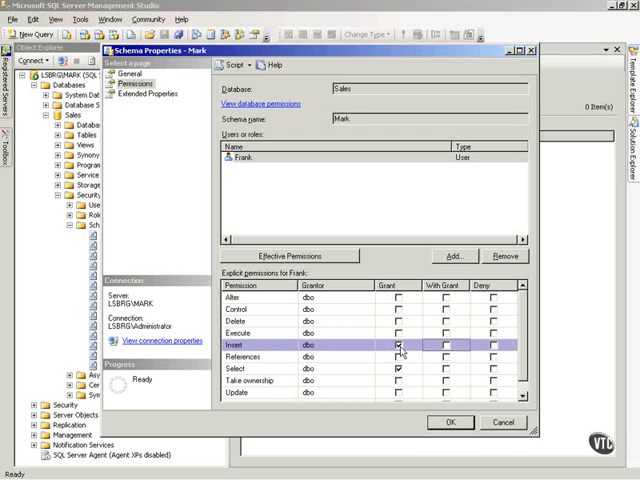
pyautogui.click(497, 345)
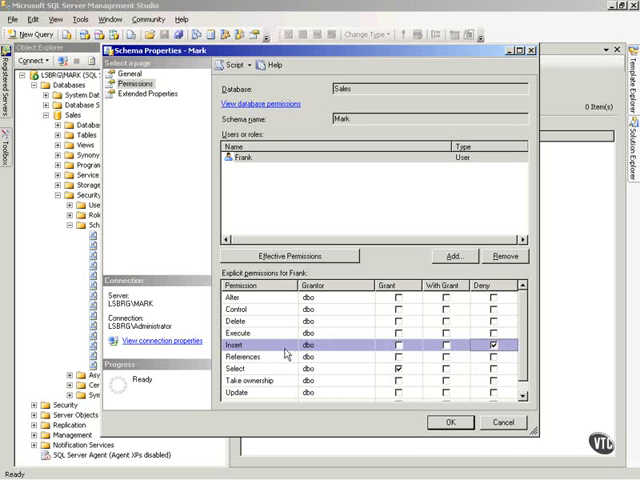
pyautogui.moveTo(272, 147)
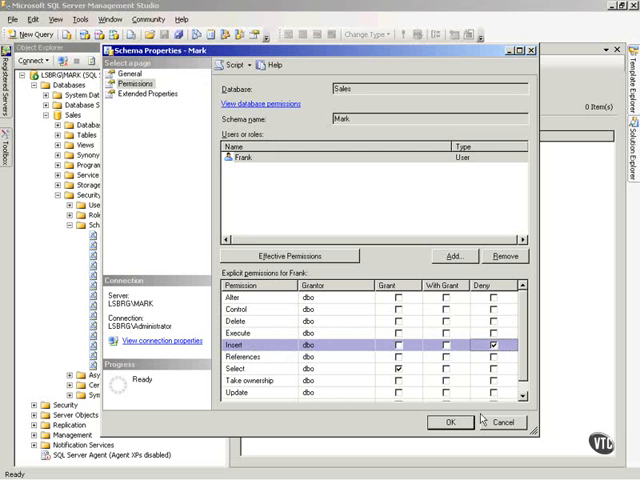
pyautogui.click(398, 344)
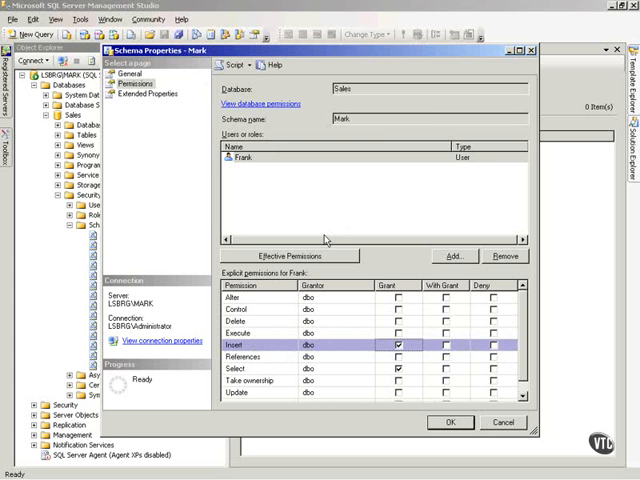
pyautogui.moveTo(323, 240)
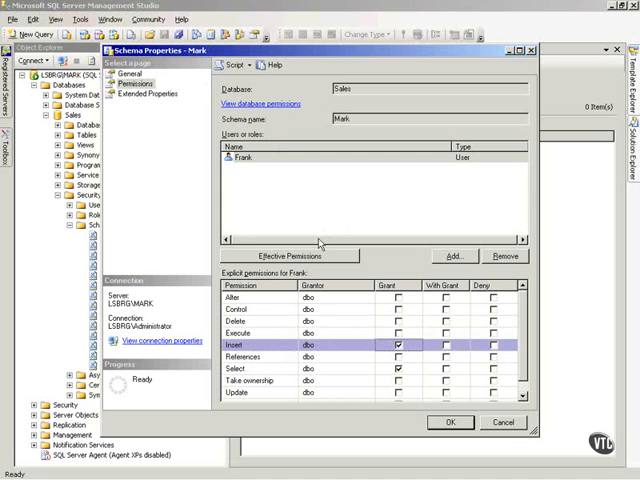